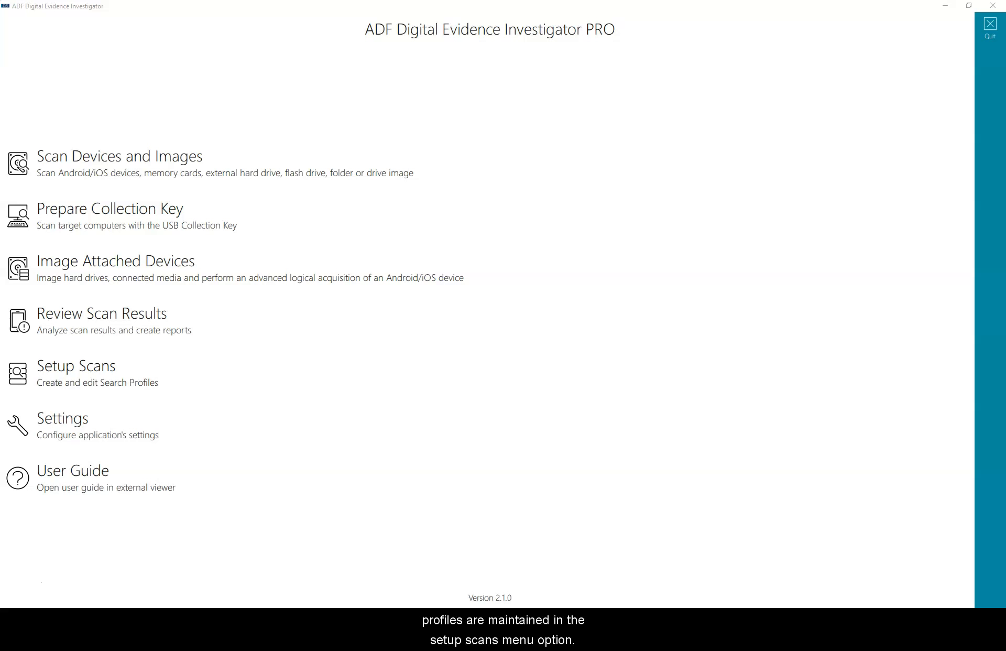
{"action": "mouse_move", "coordinate": [117, 385]}
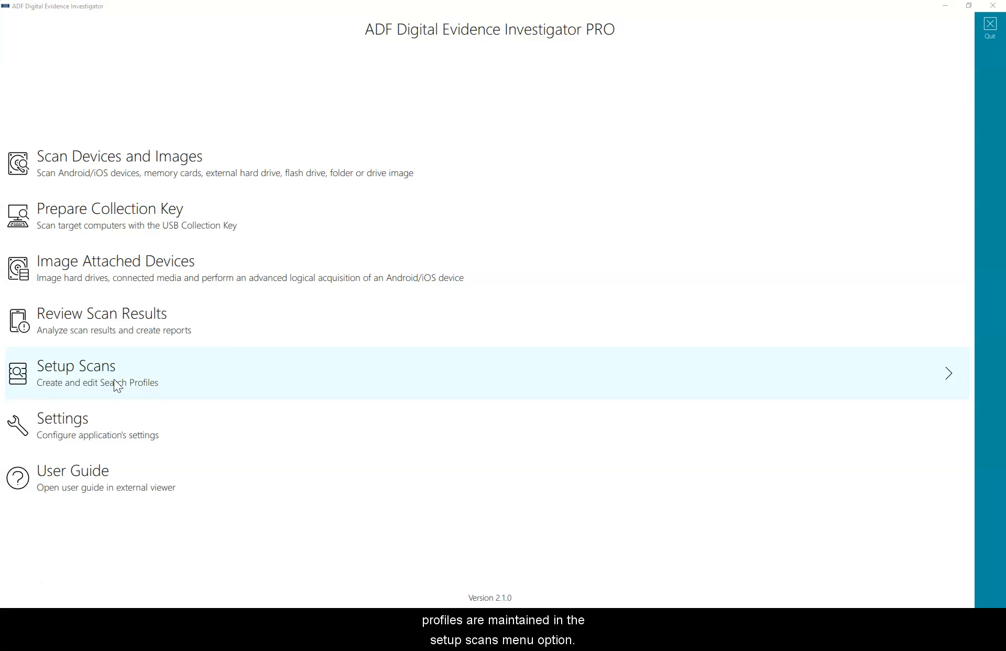
- Browse the saved search profiles down to Mobile Devices and copy Mobile Devices - Child Exploitation
{"action": "left_click", "coordinate": [76, 366]}
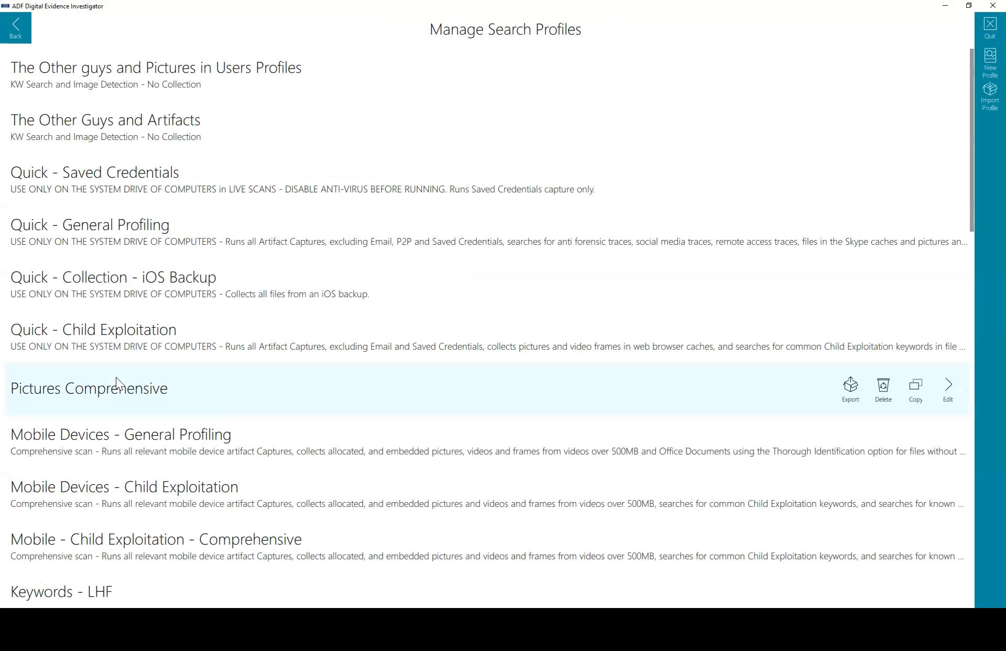
{"action": "mouse_move", "coordinate": [208, 366]}
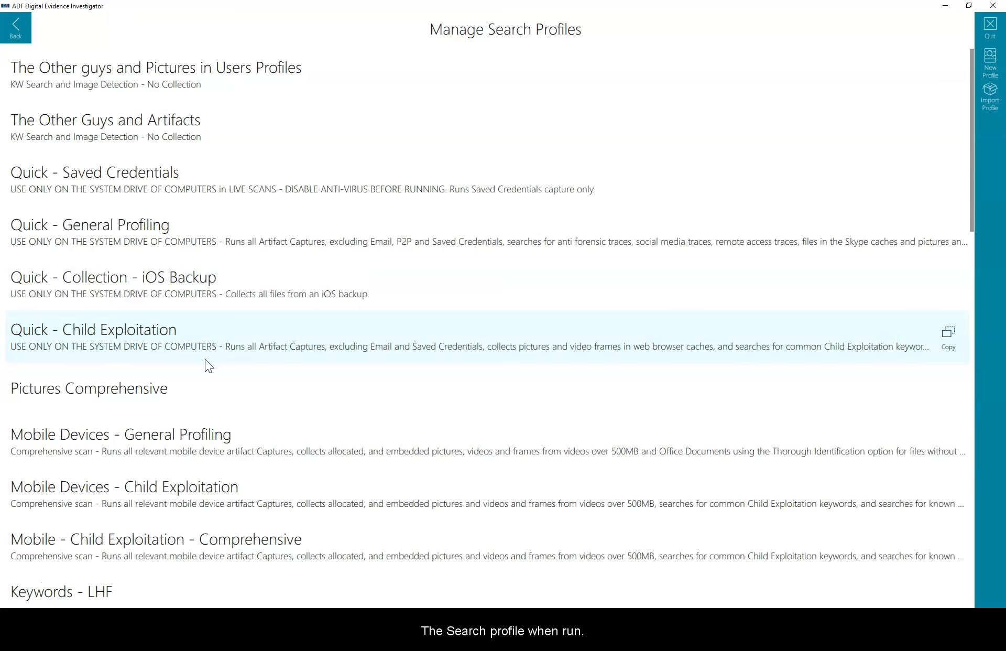
{"action": "scroll", "scroll_direction": "down", "scroll_amount": 3}
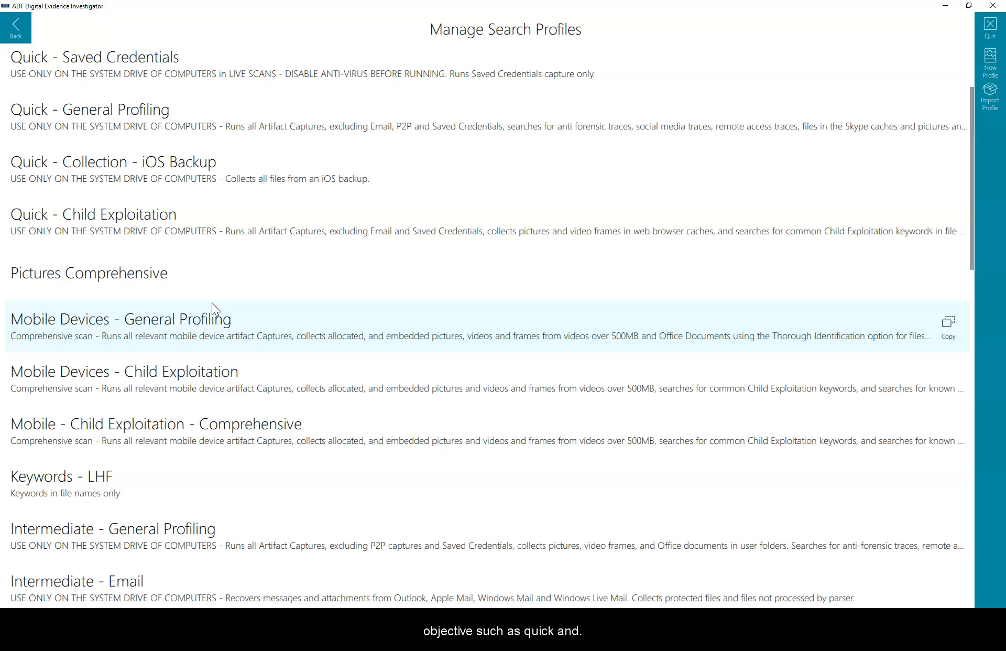
{"action": "scroll", "scroll_direction": "down", "scroll_amount": 3}
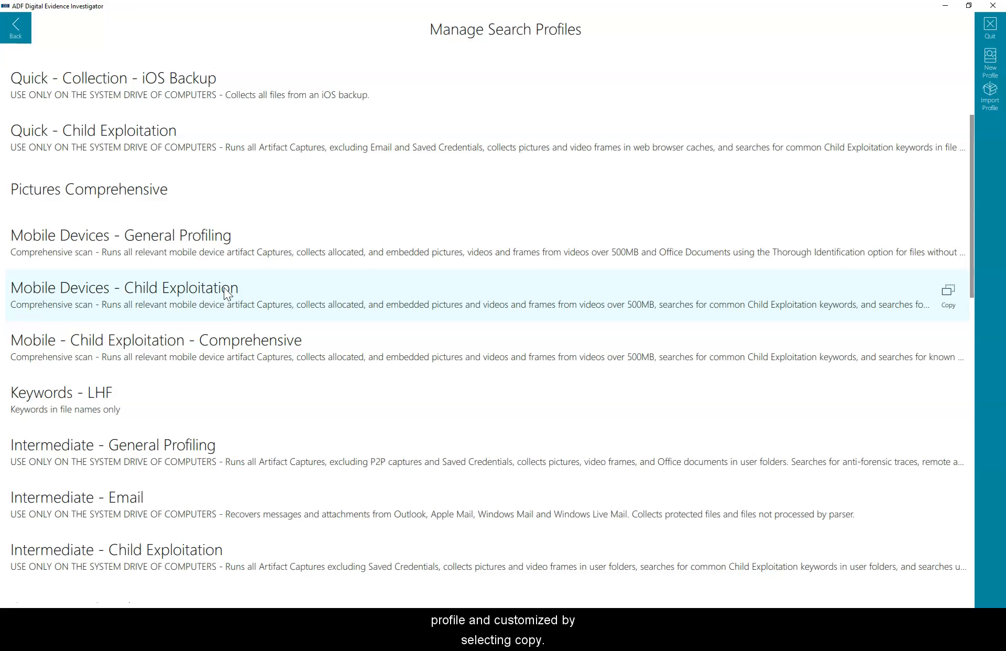
{"action": "mouse_move", "coordinate": [578, 291]}
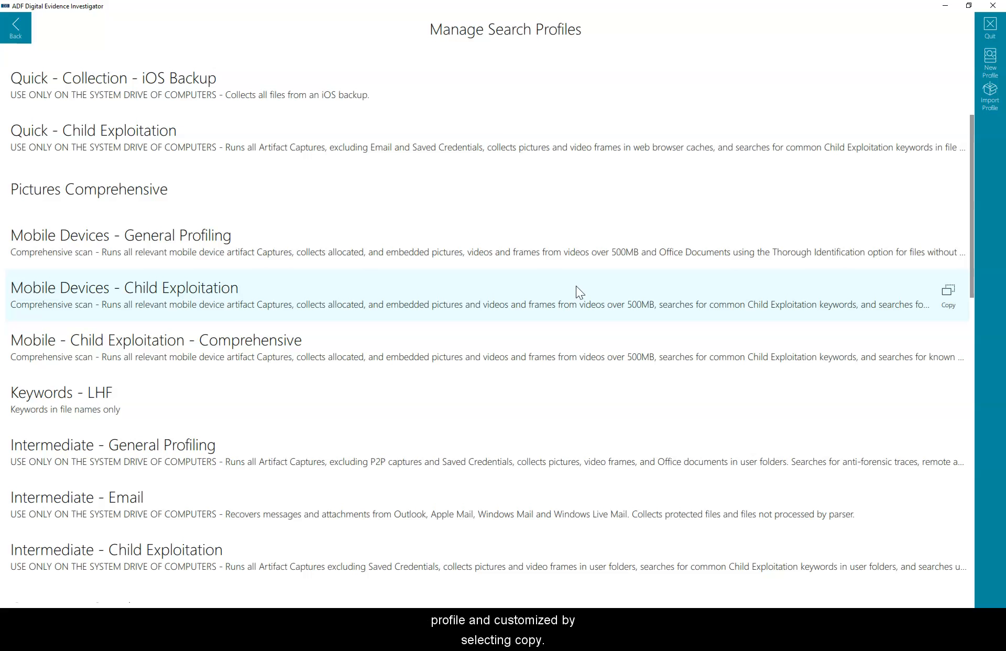
{"action": "left_click", "coordinate": [948, 294]}
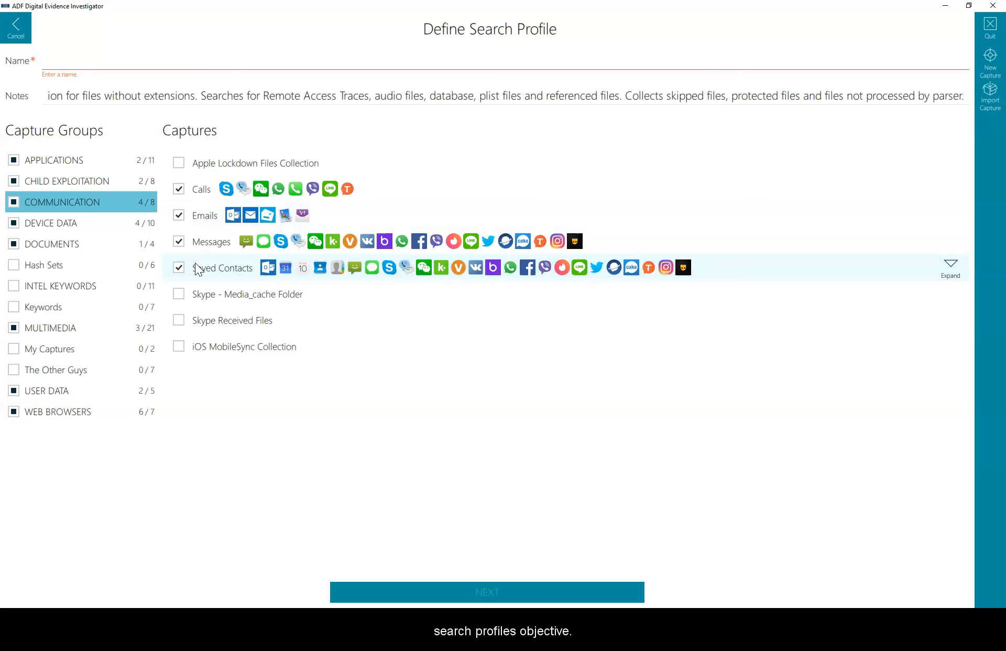
- Show the copied profile's APPLICATIONS captures, with Installed Applications and Remote Access Traces checked
{"action": "left_click", "coordinate": [54, 160]}
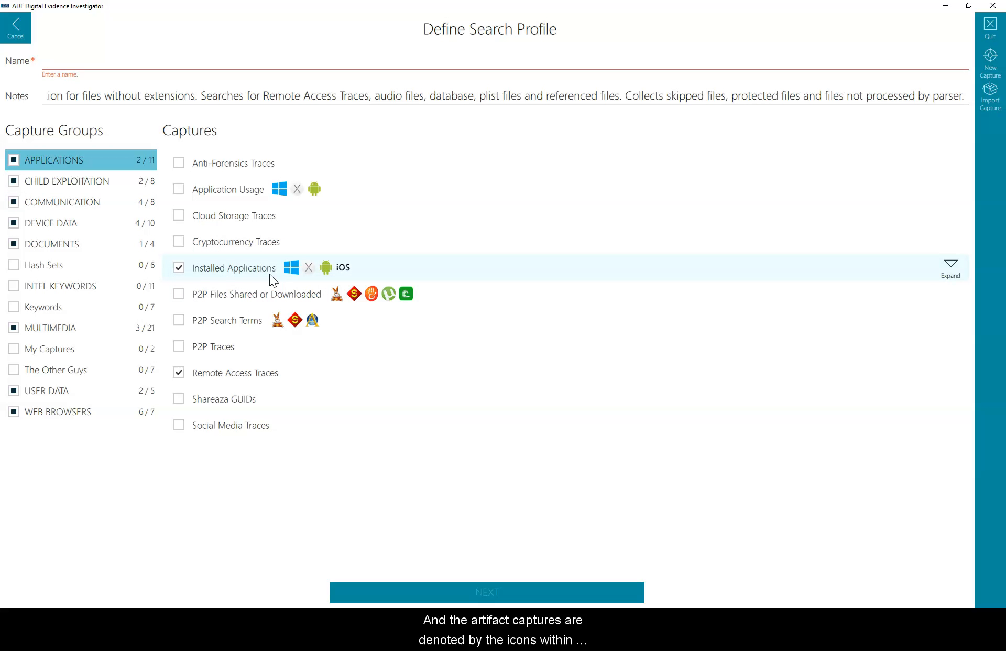
{"action": "mouse_move", "coordinate": [377, 265]}
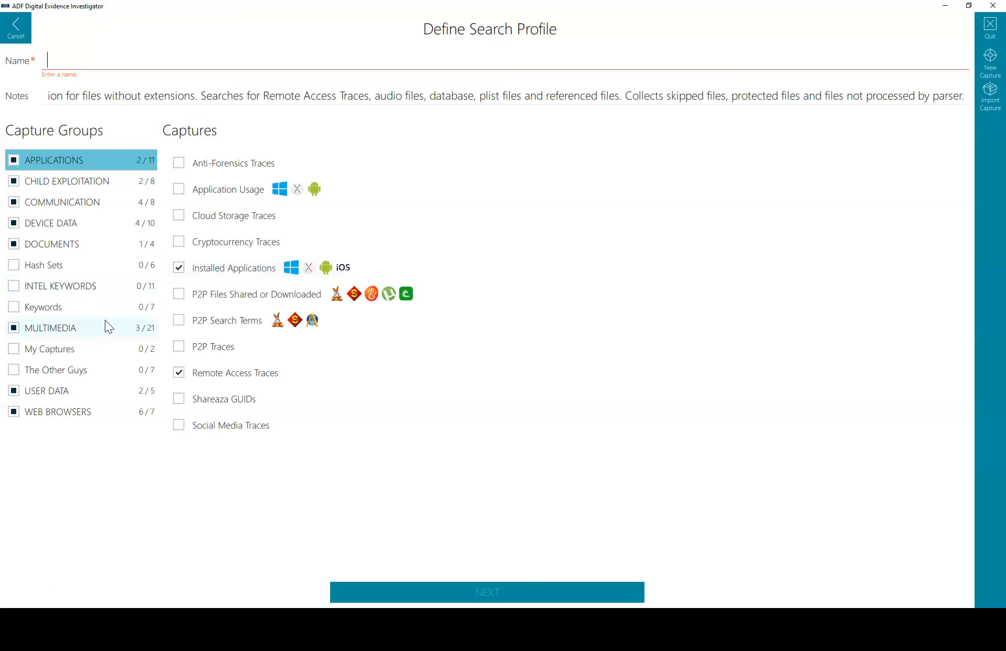
- Uncheck Pictures Comprehensive Thorough ID with carving under MULTIMEDIA, then view the seven Keywords captures
{"action": "left_click", "coordinate": [50, 328]}
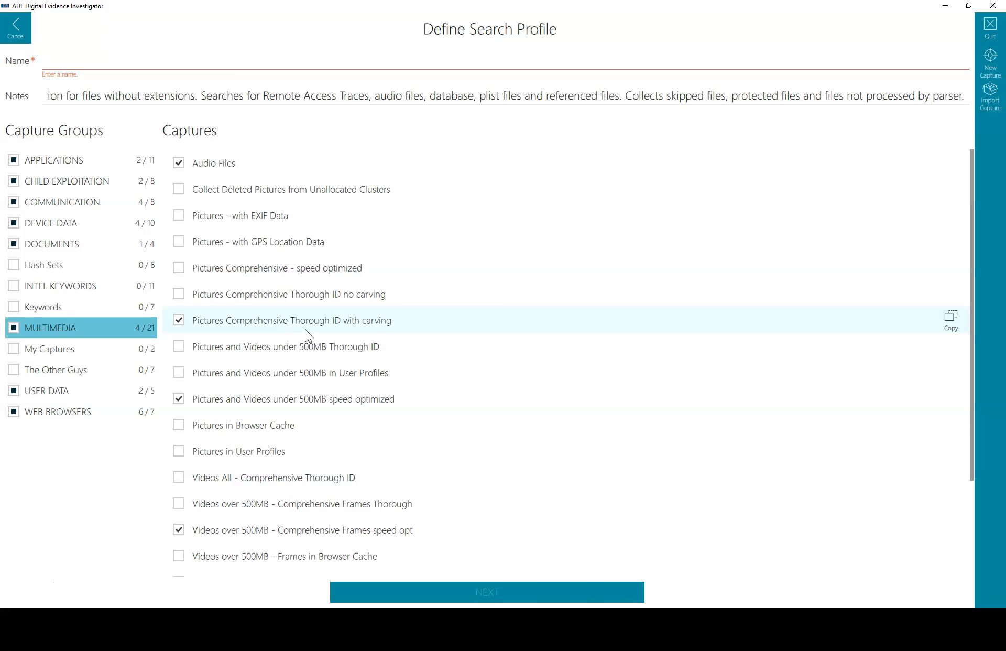
{"action": "left_click", "coordinate": [179, 320]}
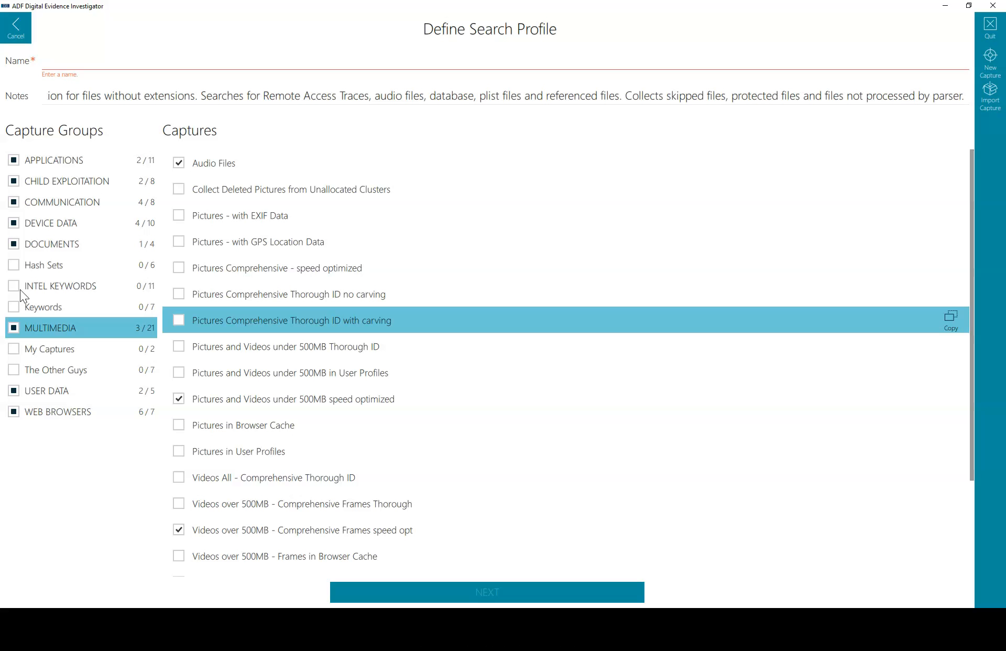
{"action": "left_click", "coordinate": [45, 306]}
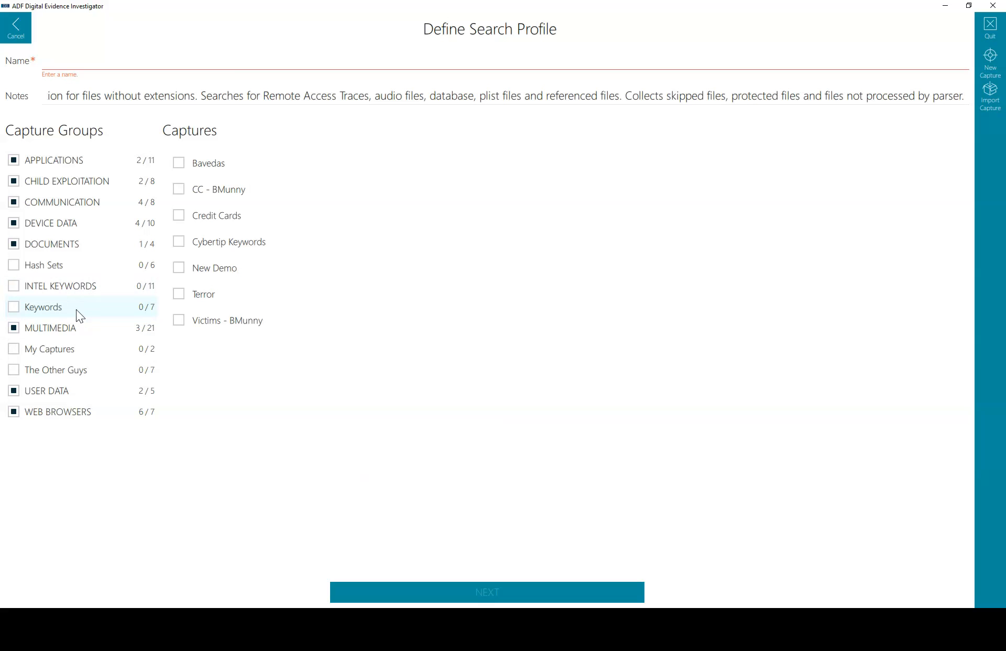